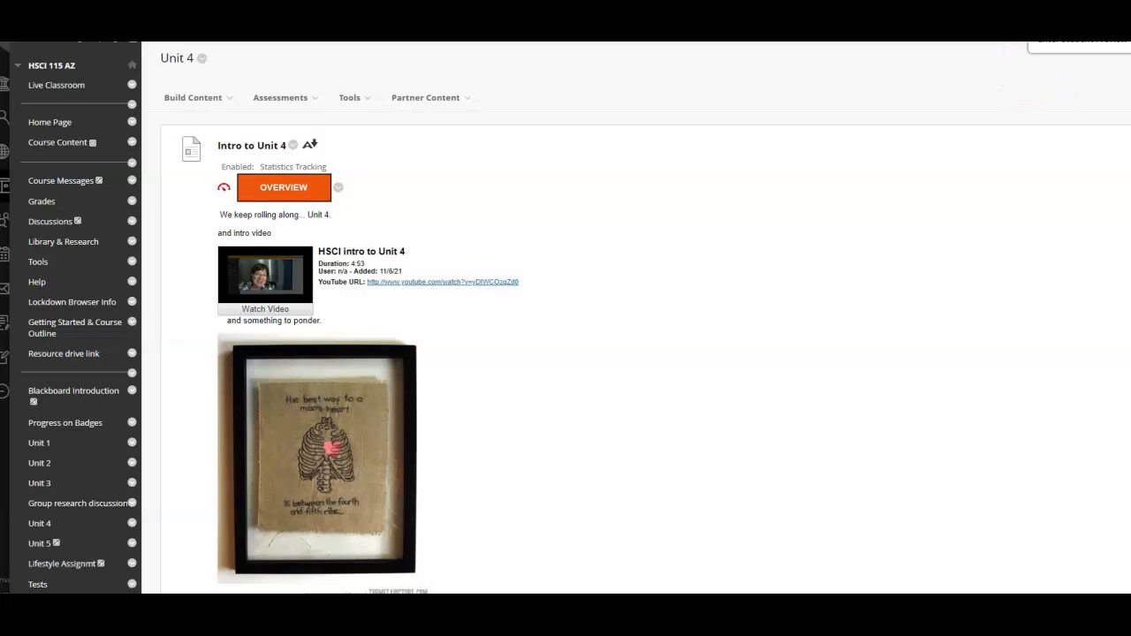
- Go to the HSCI 115 course home page, then its Unit 4 content page
click(49, 122)
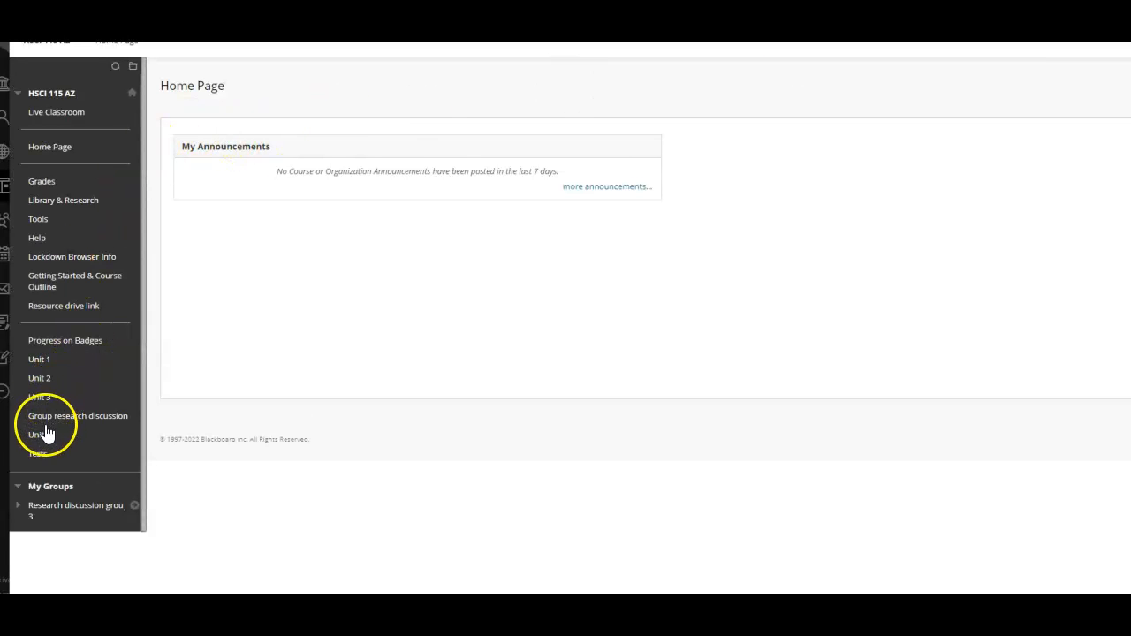
click(38, 435)
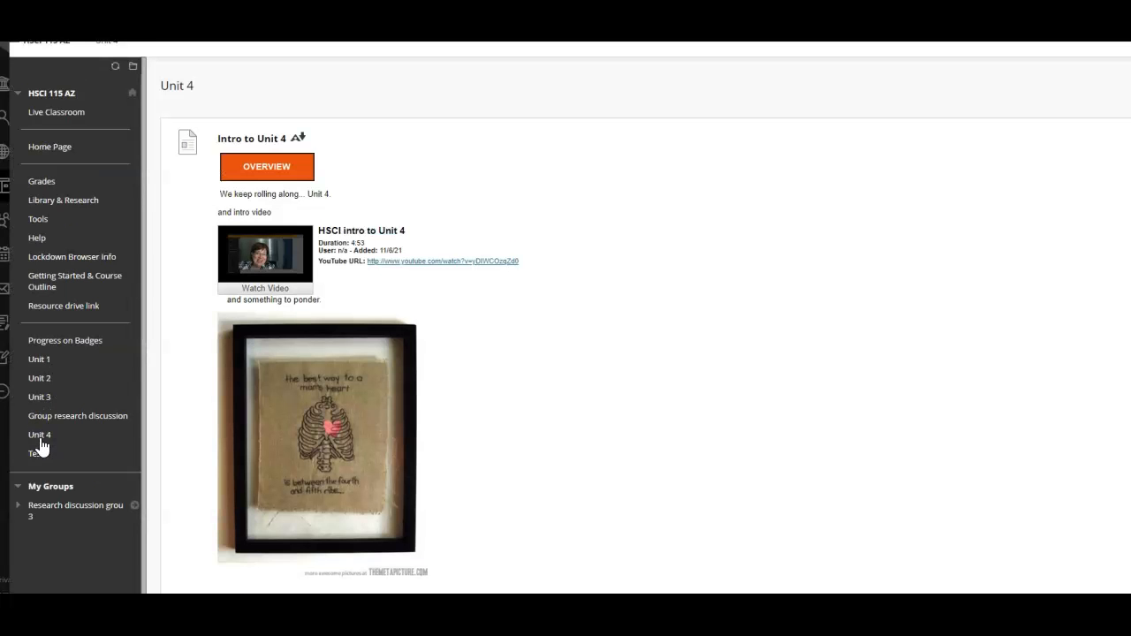
mouse_move(39, 434)
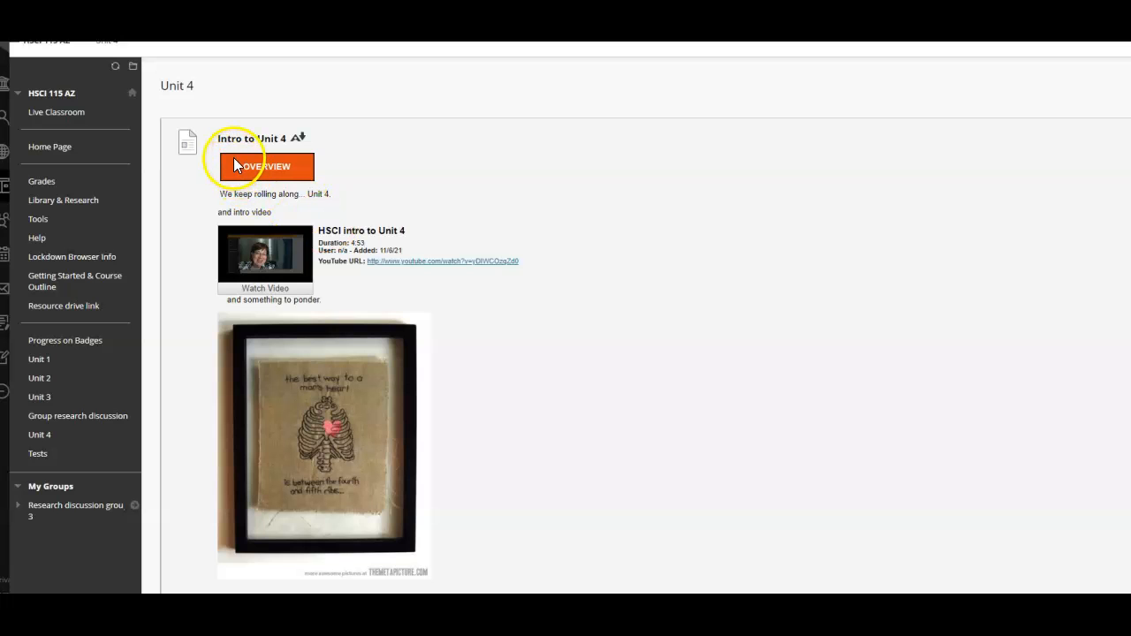
- Open Chapter 13 Respiratory System from the Unit 4 chapter list to its learning path
scroll(down, 3)
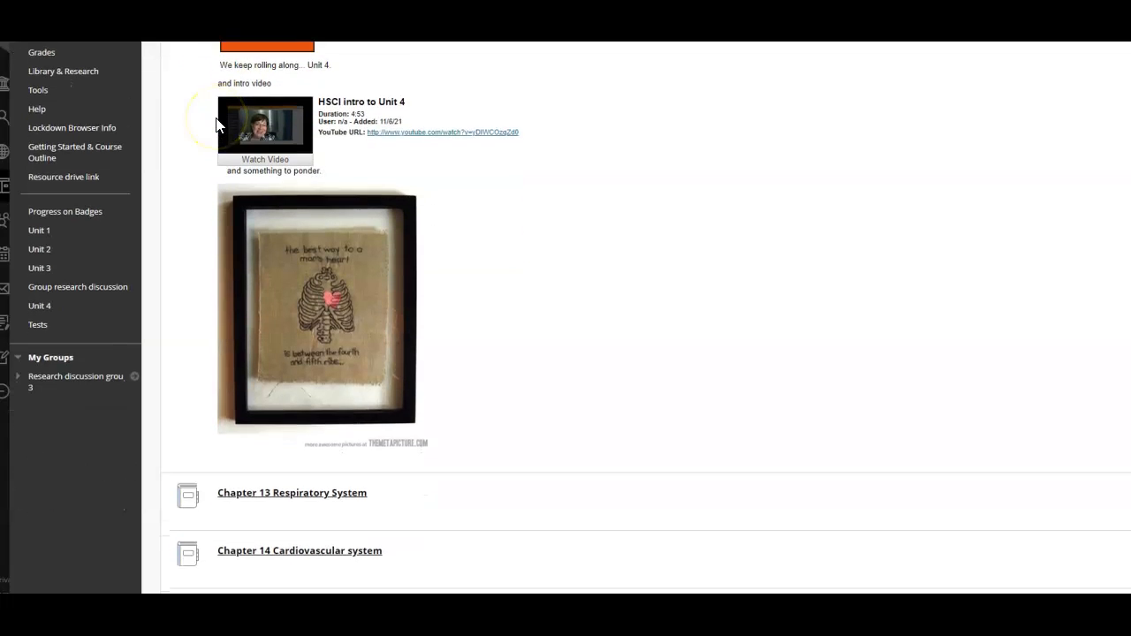
scroll(down, 3)
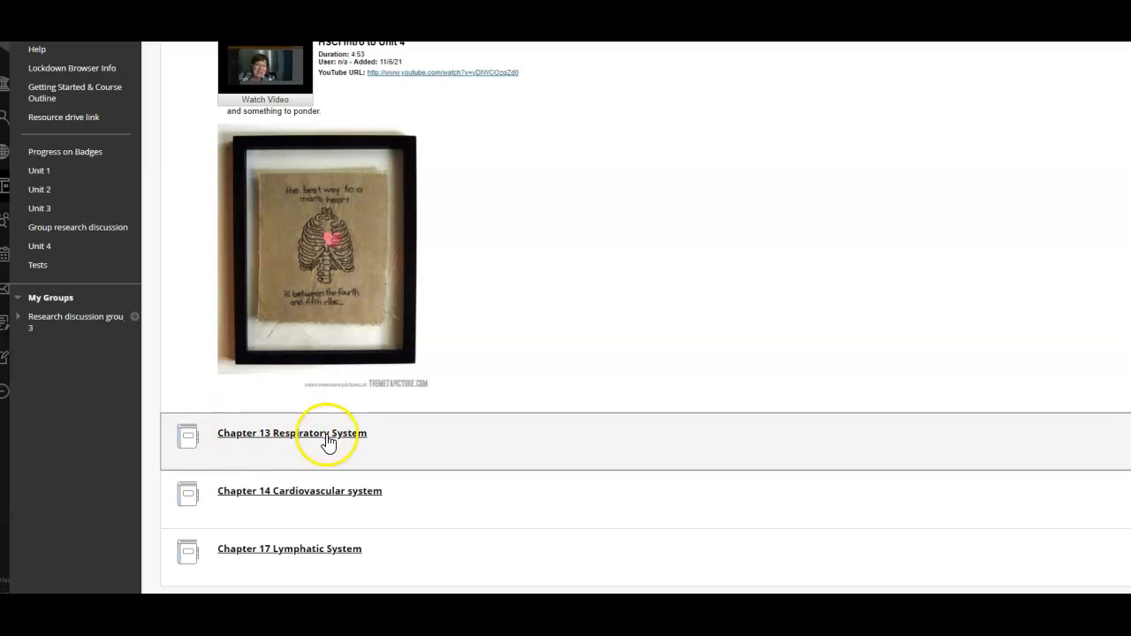
mouse_move(272, 562)
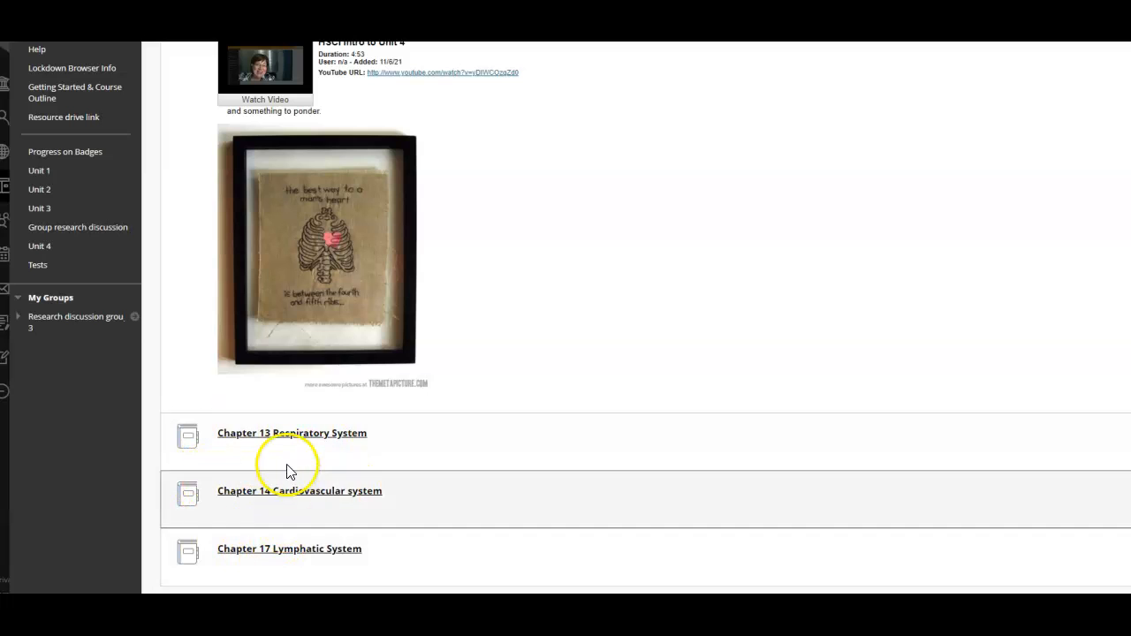
click(292, 433)
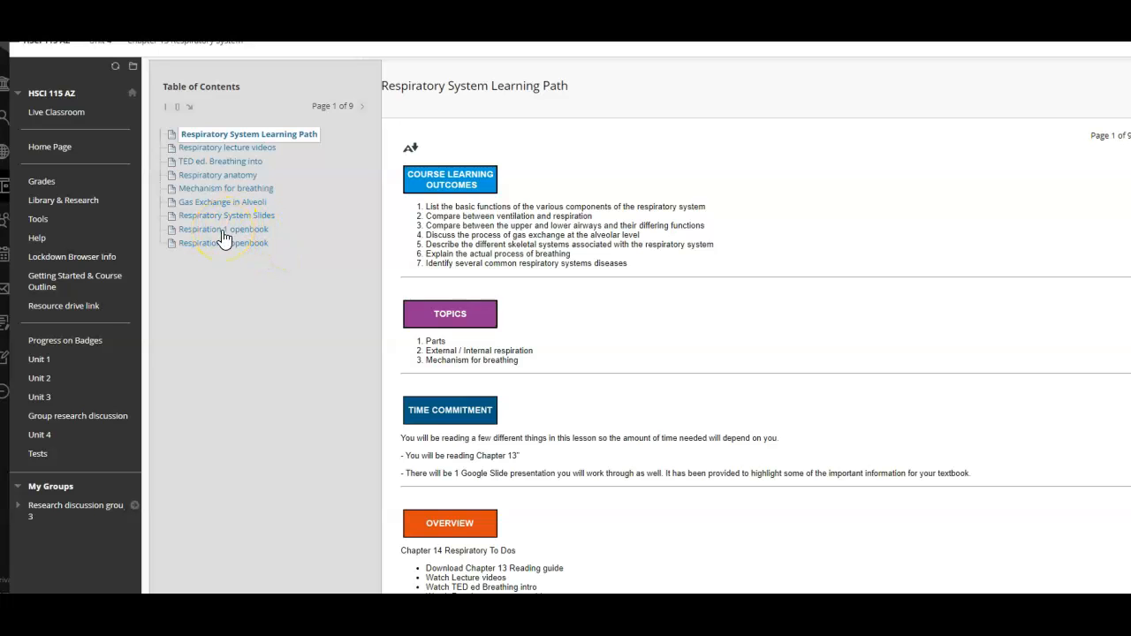
mouse_move(156, 128)
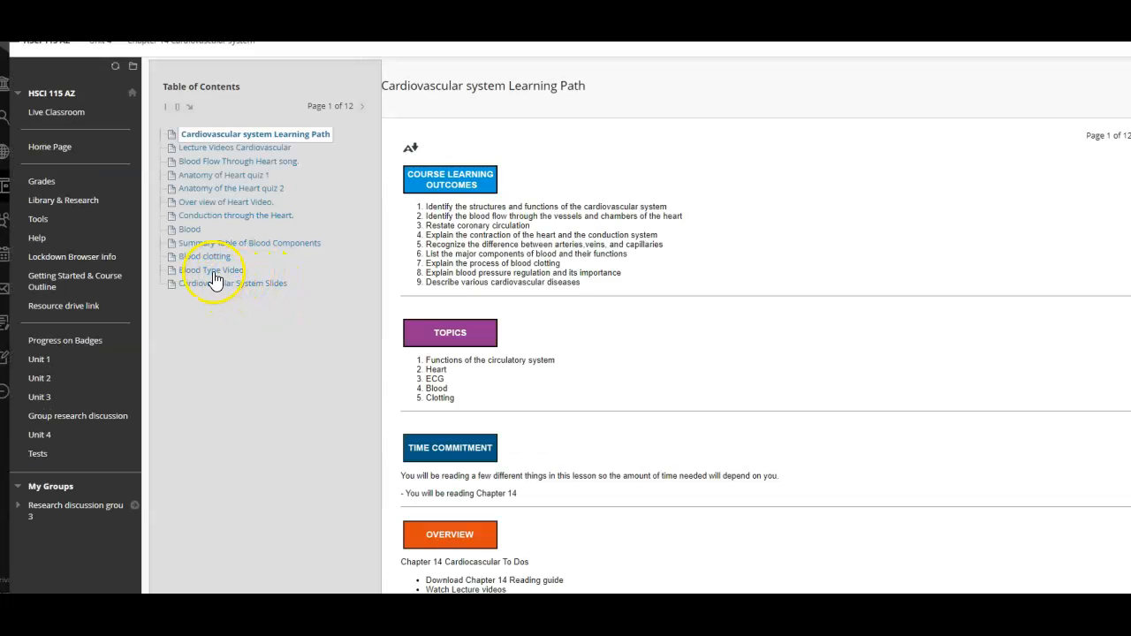
mouse_move(170, 257)
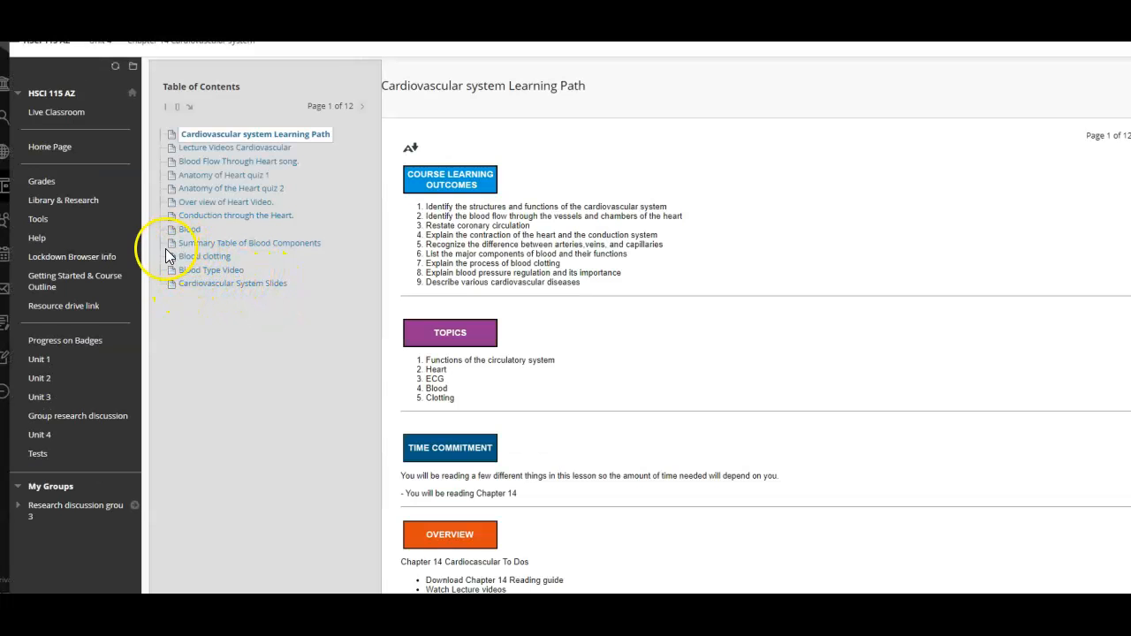
mouse_move(268, 254)
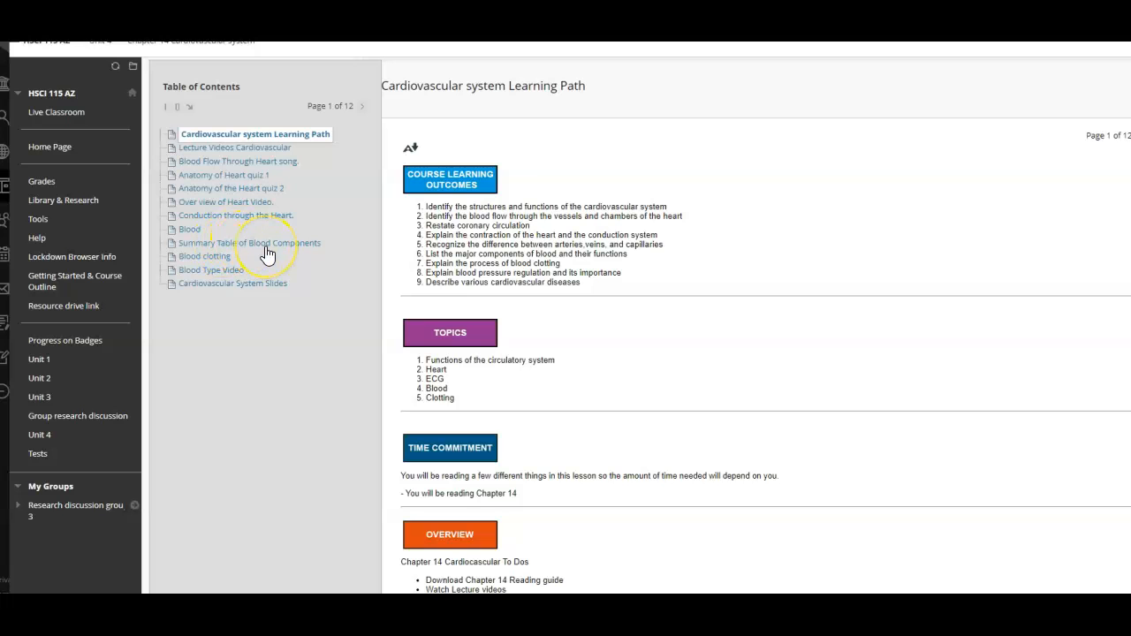
mouse_move(184, 191)
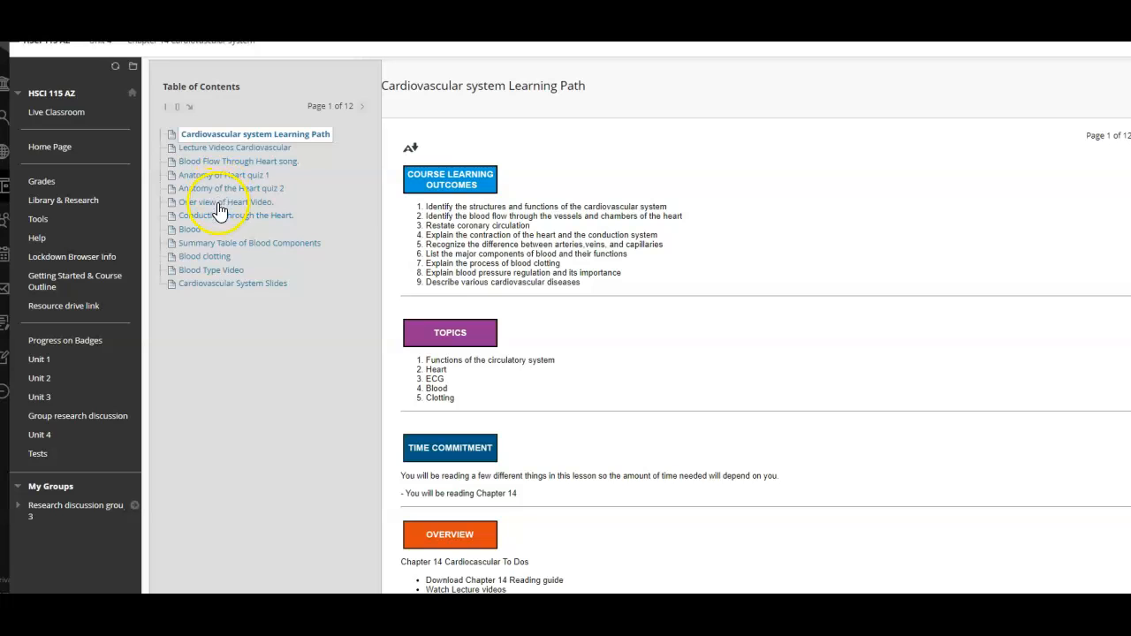
mouse_move(123, 60)
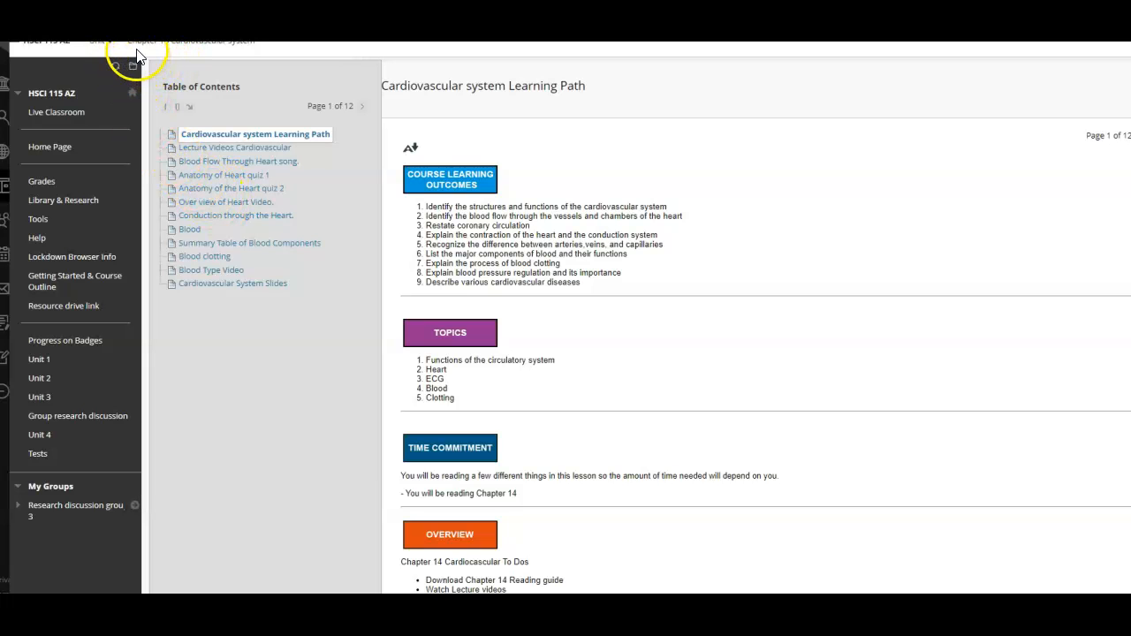
- Return to the Unit 4 page after browsing the Respiratory and Cardiovascular learning paths
click(39, 435)
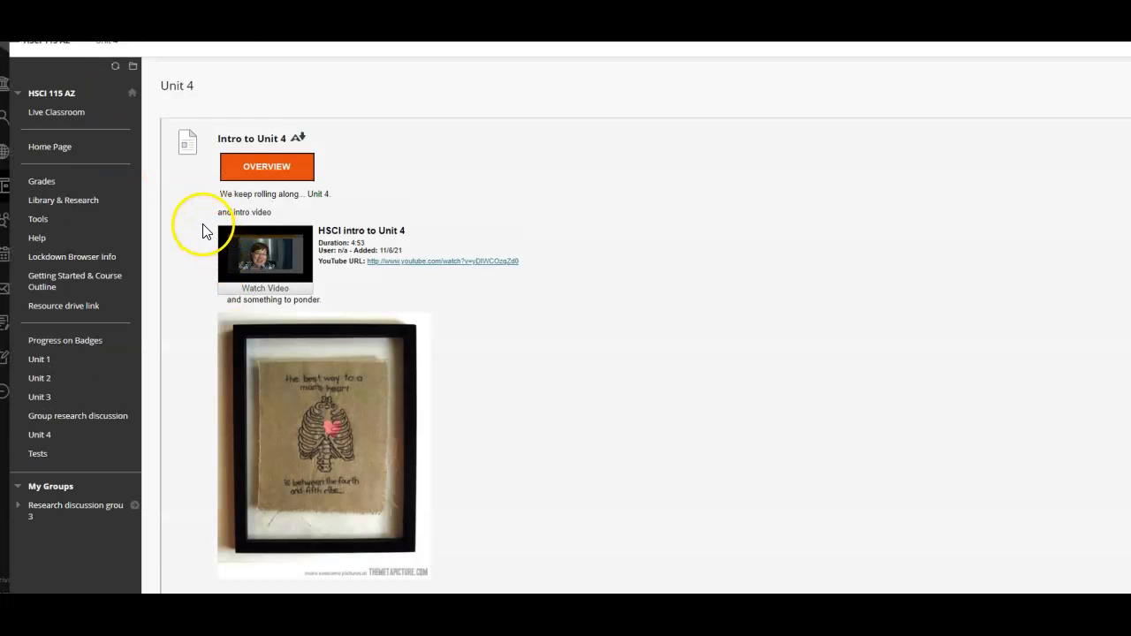
- Open Chapter 17 Lymphatic System learning path, then the course Grades page with due dates
scroll(down, 3)
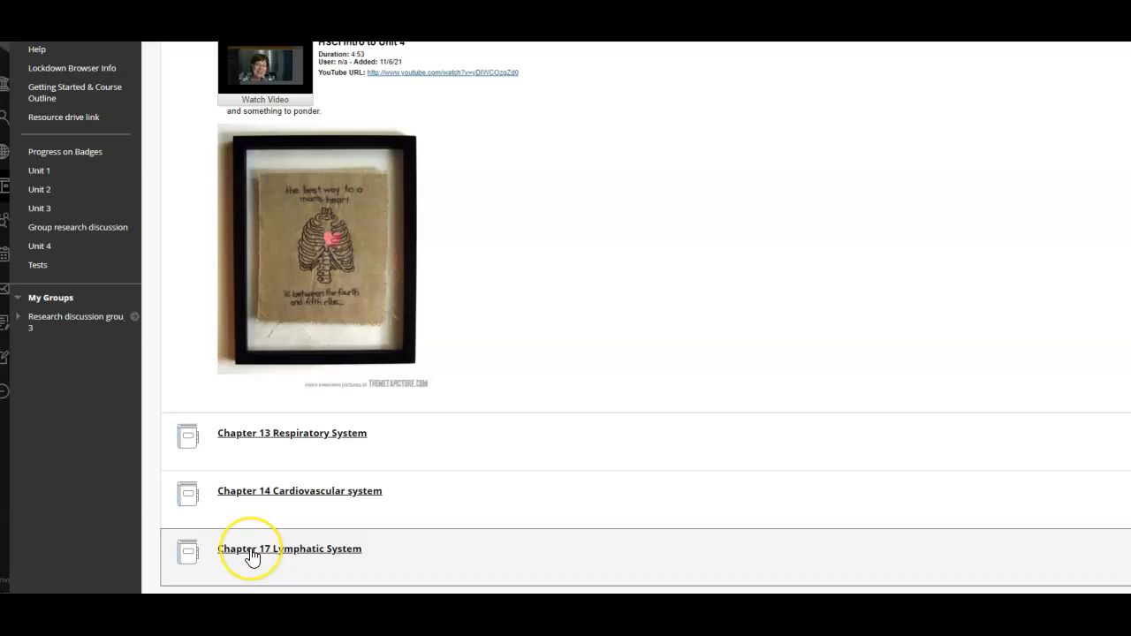
click(290, 548)
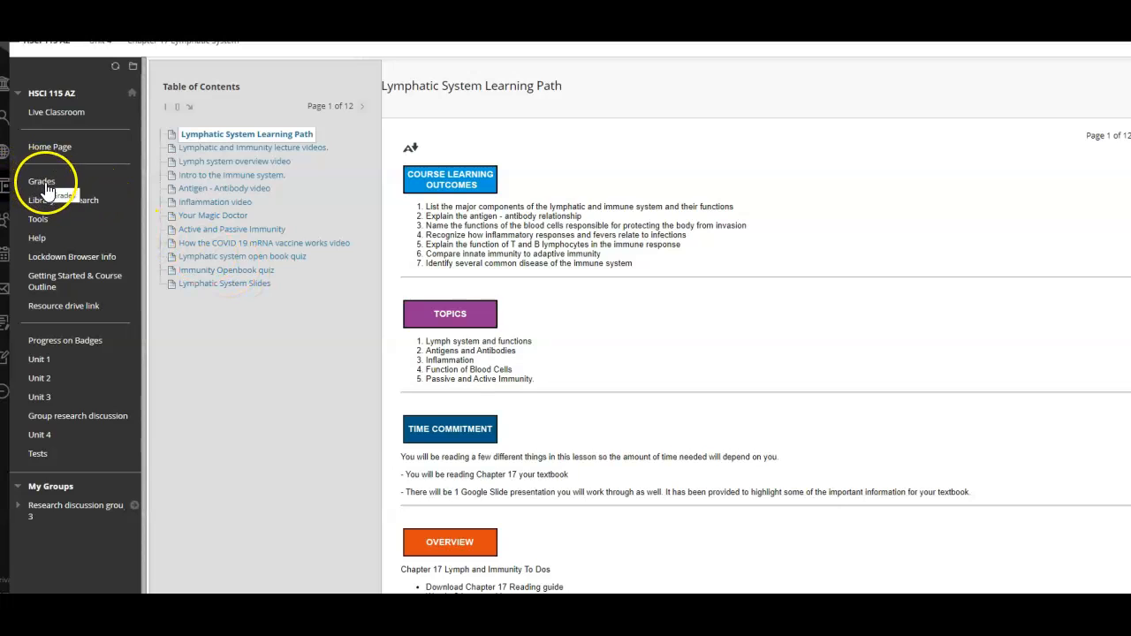
click(42, 180)
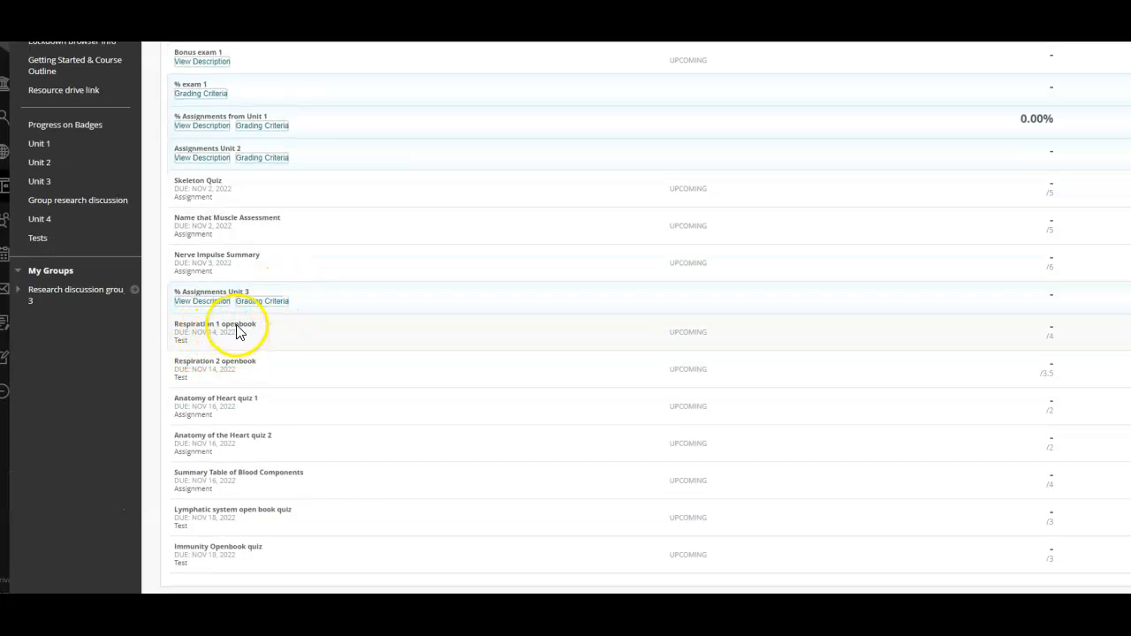
mouse_move(226, 380)
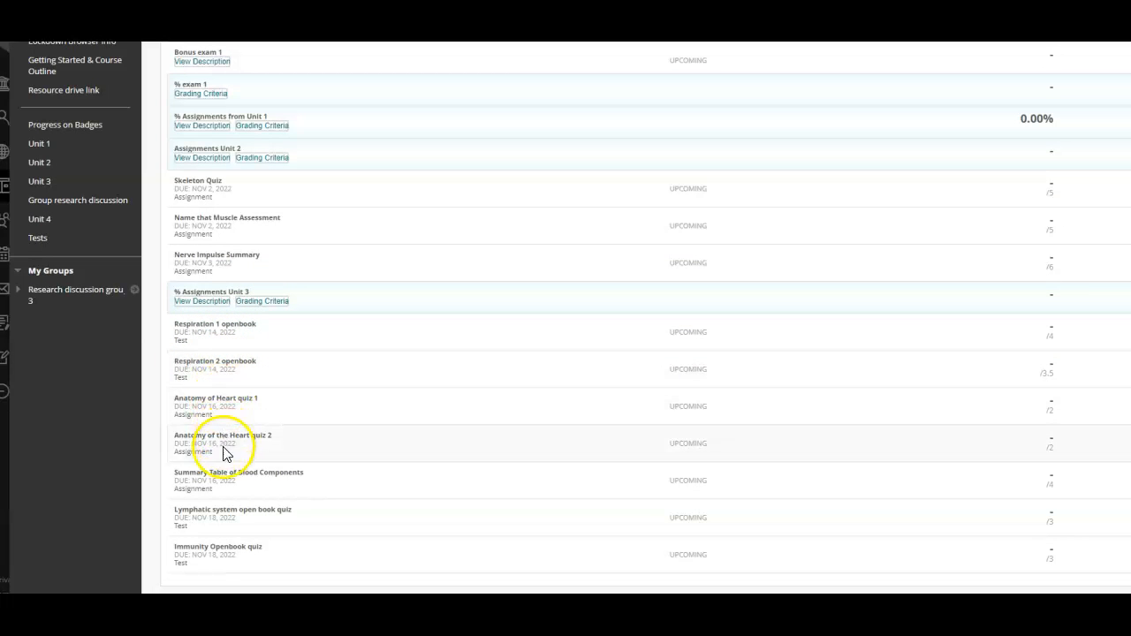
mouse_move(223, 491)
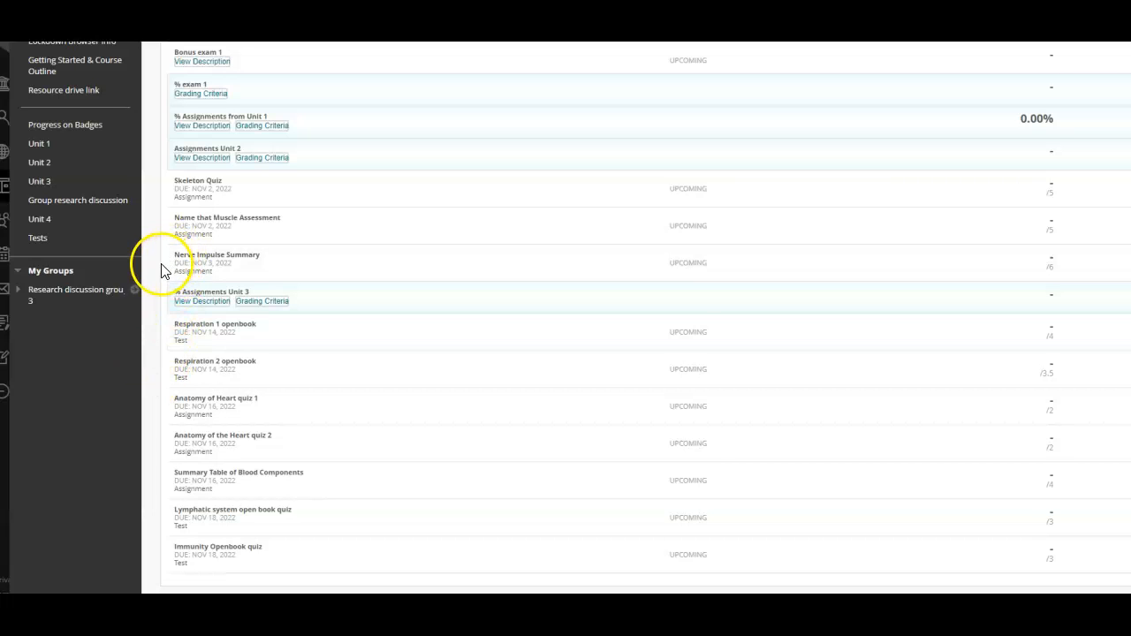
mouse_move(62, 223)
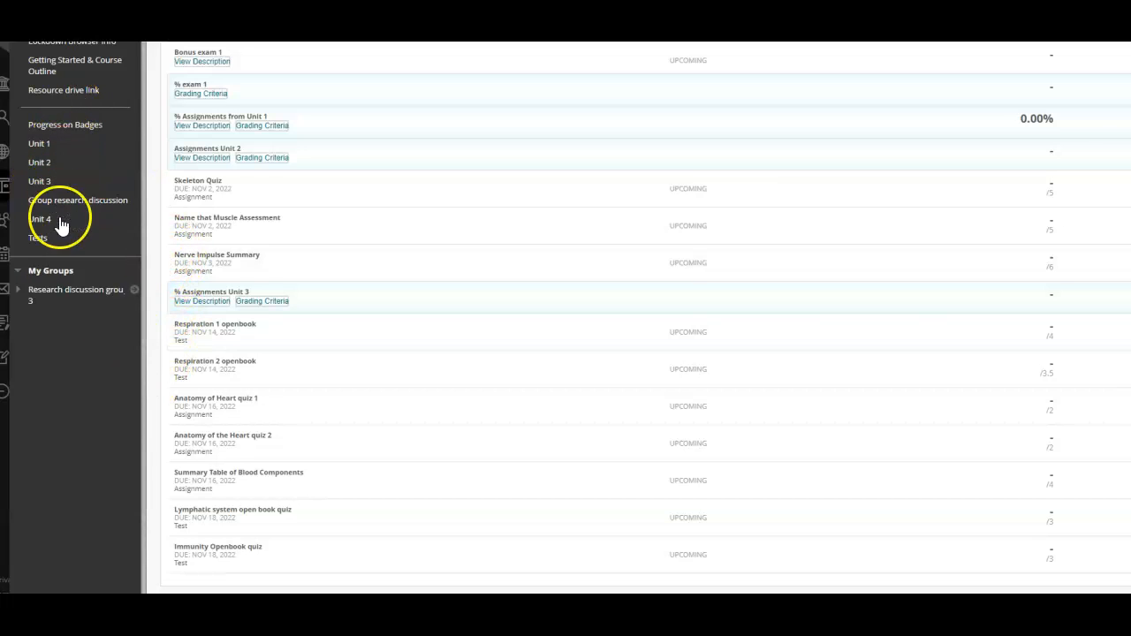